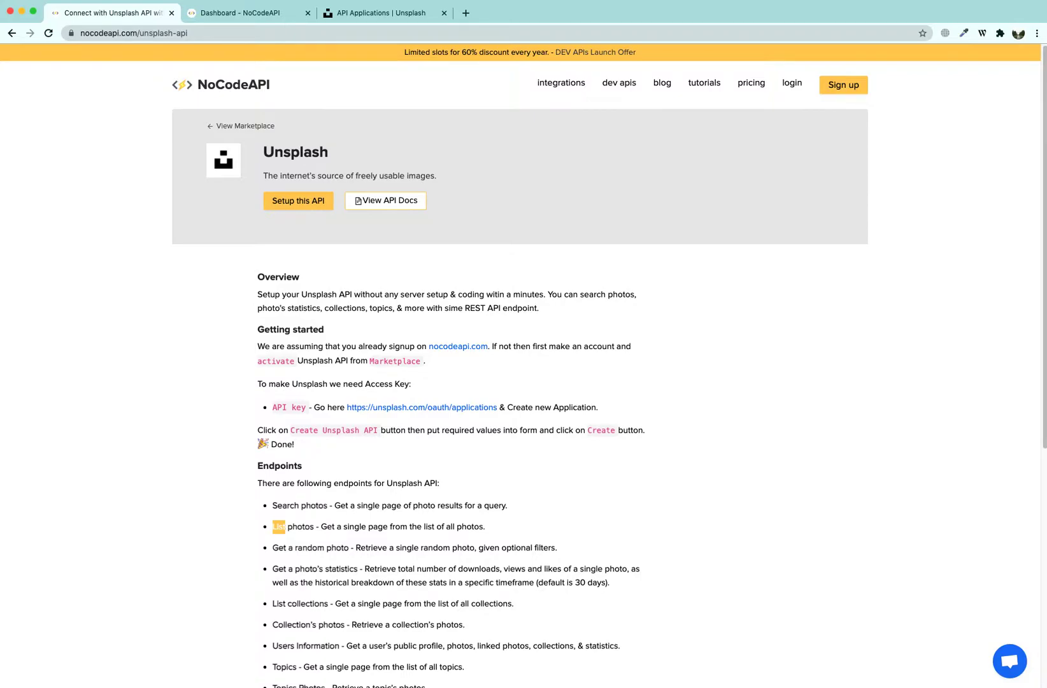
Search the Marketplace for 'uns' and open the activated Unsplash integration
{"action": "scroll", "scroll_direction": "down", "scroll_amount": 3}
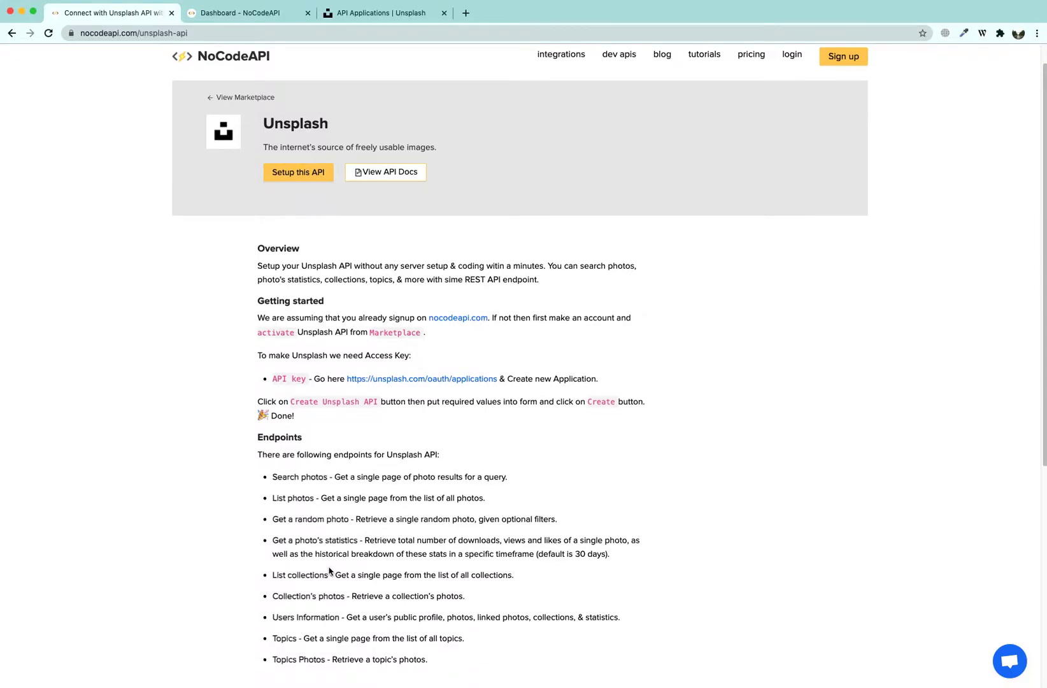
{"action": "scroll", "scroll_direction": "down", "scroll_amount": 3}
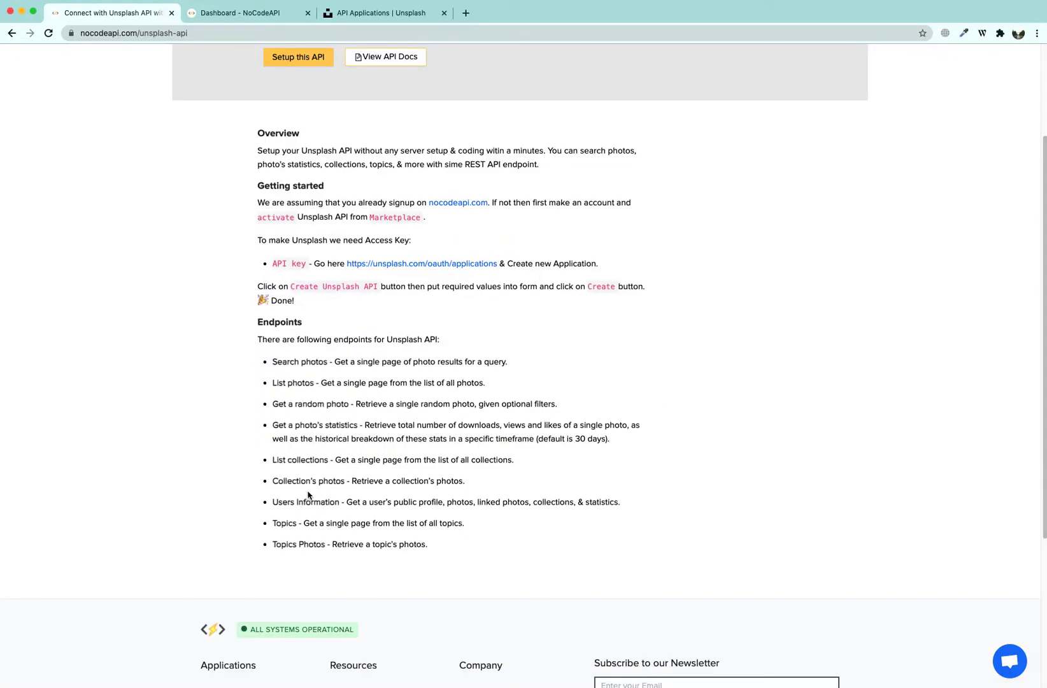
{"action": "mouse_move", "coordinate": [360, 479]}
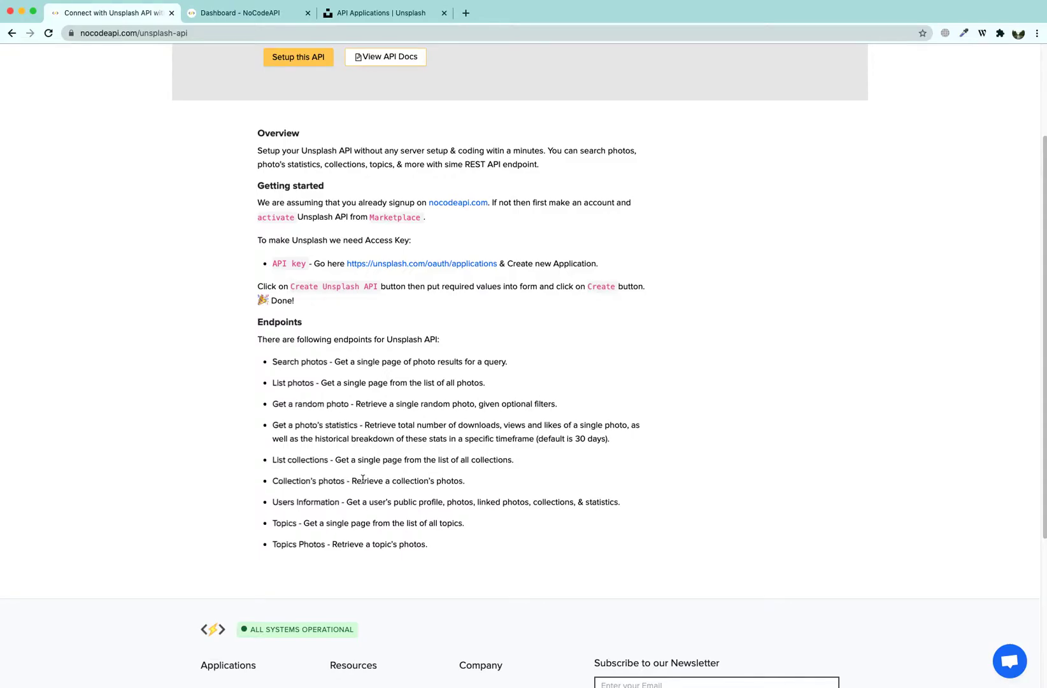
{"action": "mouse_move", "coordinate": [363, 501]}
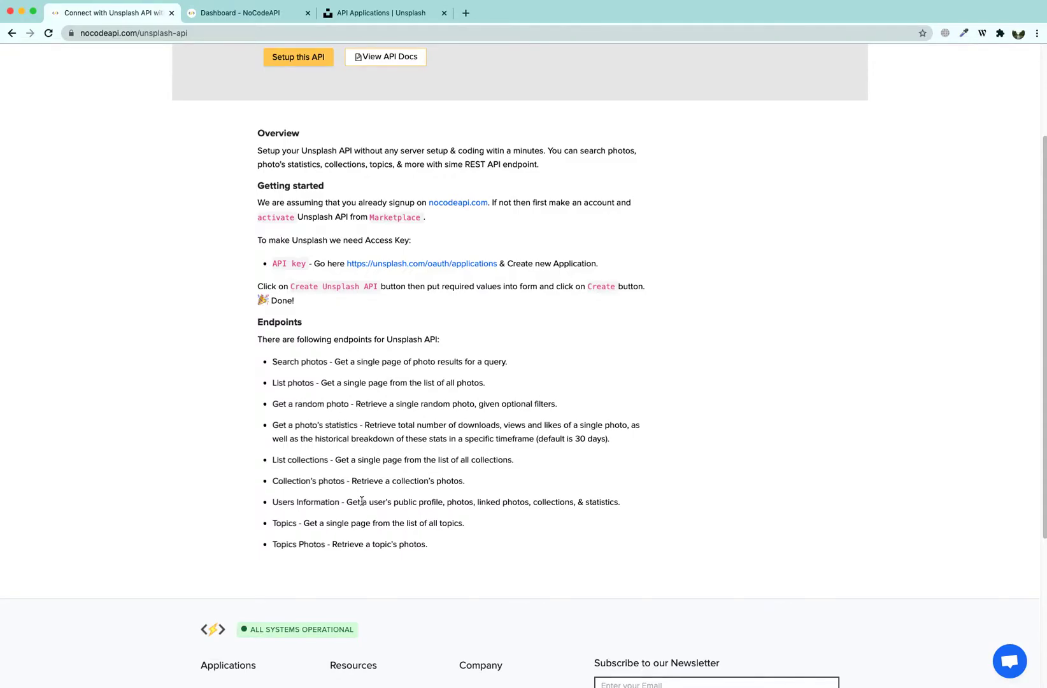
{"action": "scroll", "scroll_direction": "up", "scroll_amount": 3}
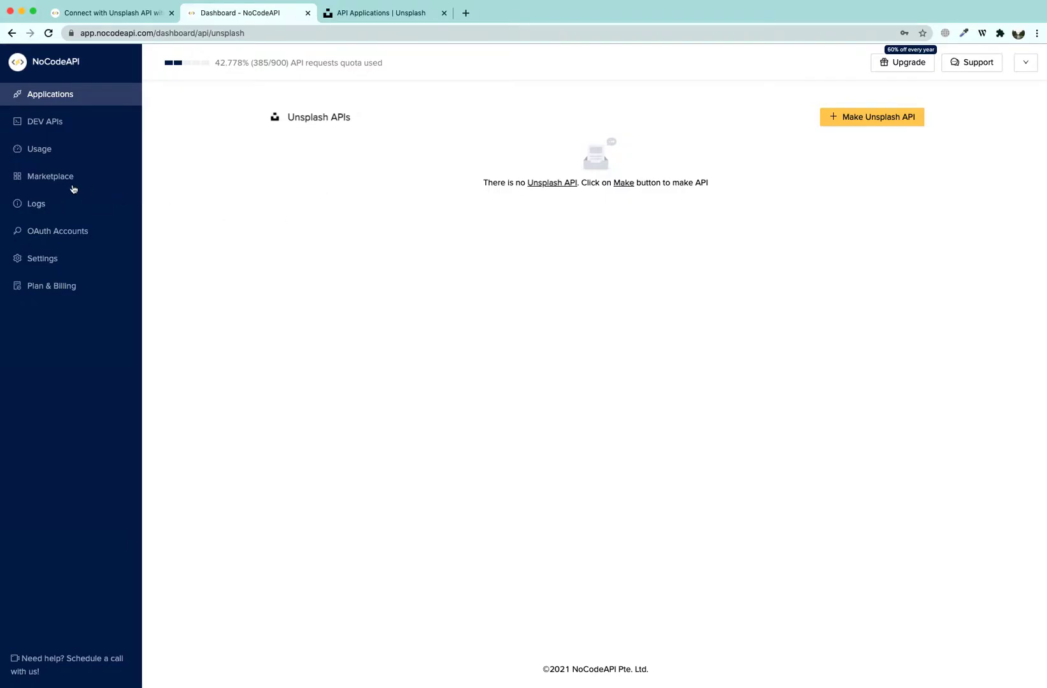
{"action": "left_click", "coordinate": [50, 176]}
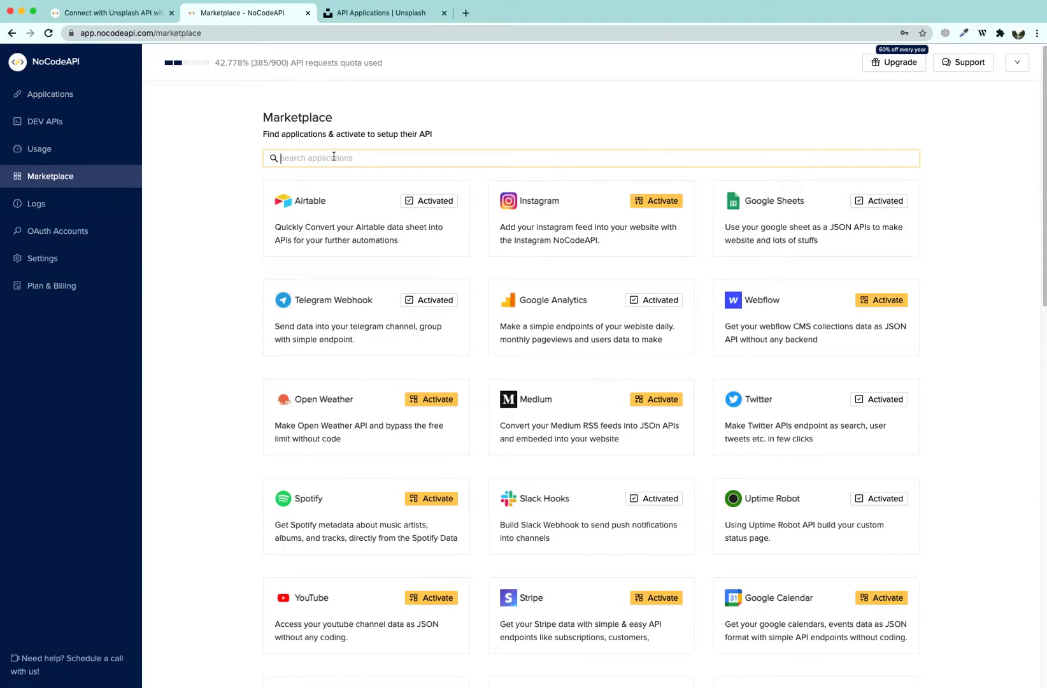
{"action": "type", "text": "uns"}
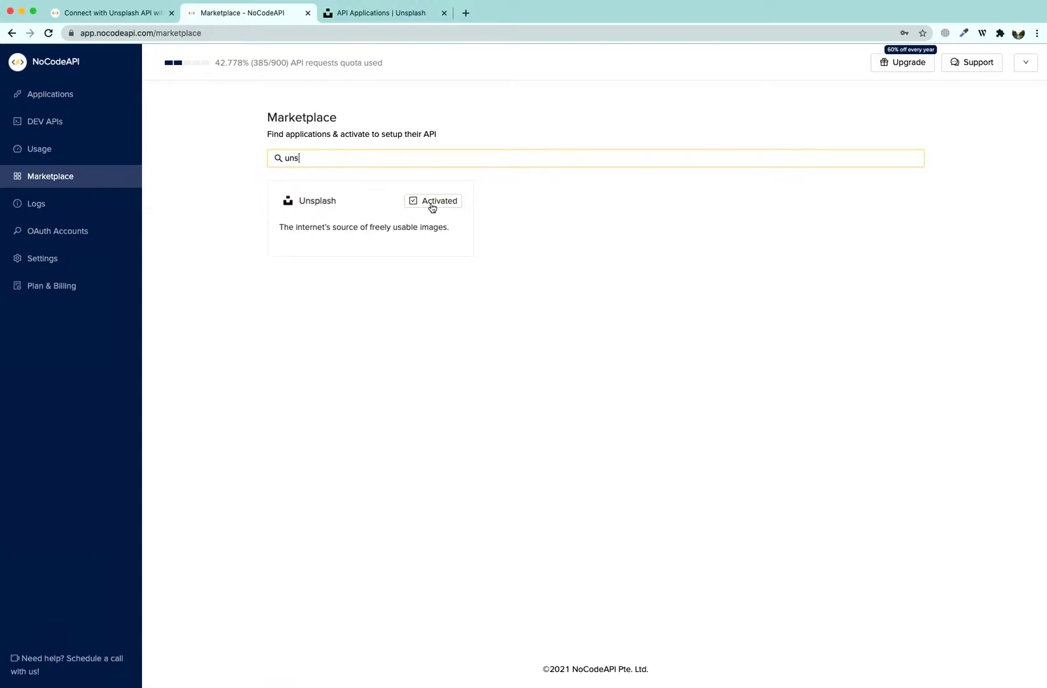
{"action": "left_click", "coordinate": [432, 201]}
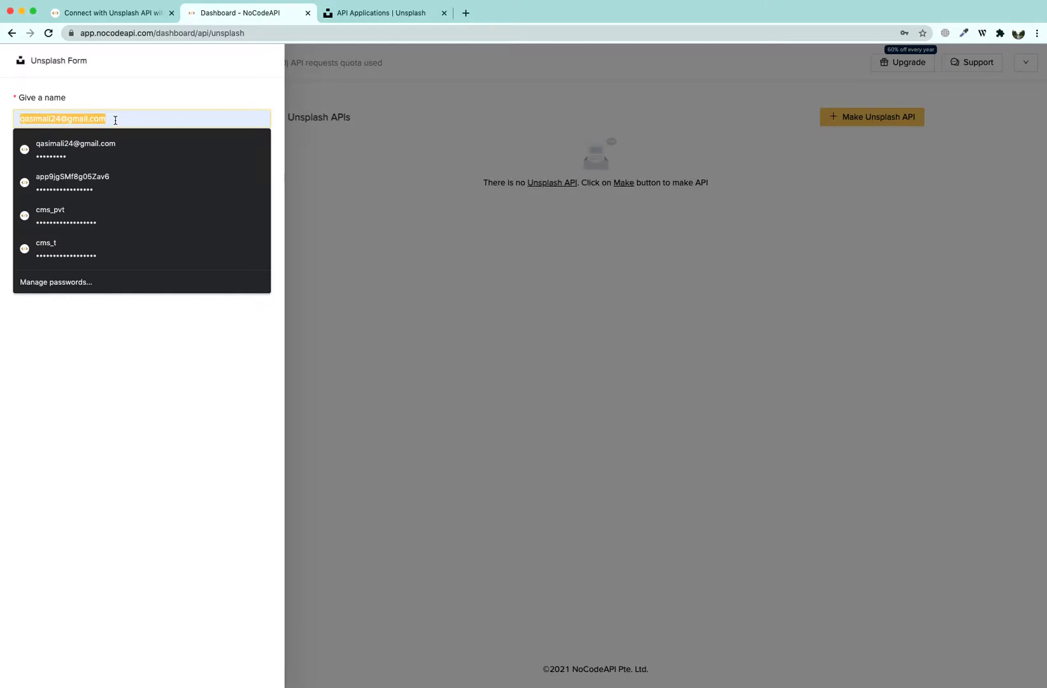
Name the Unsplash API 'demo' and open Unsplash's OAuth applications page for a key
{"action": "type", "text": "demo"}
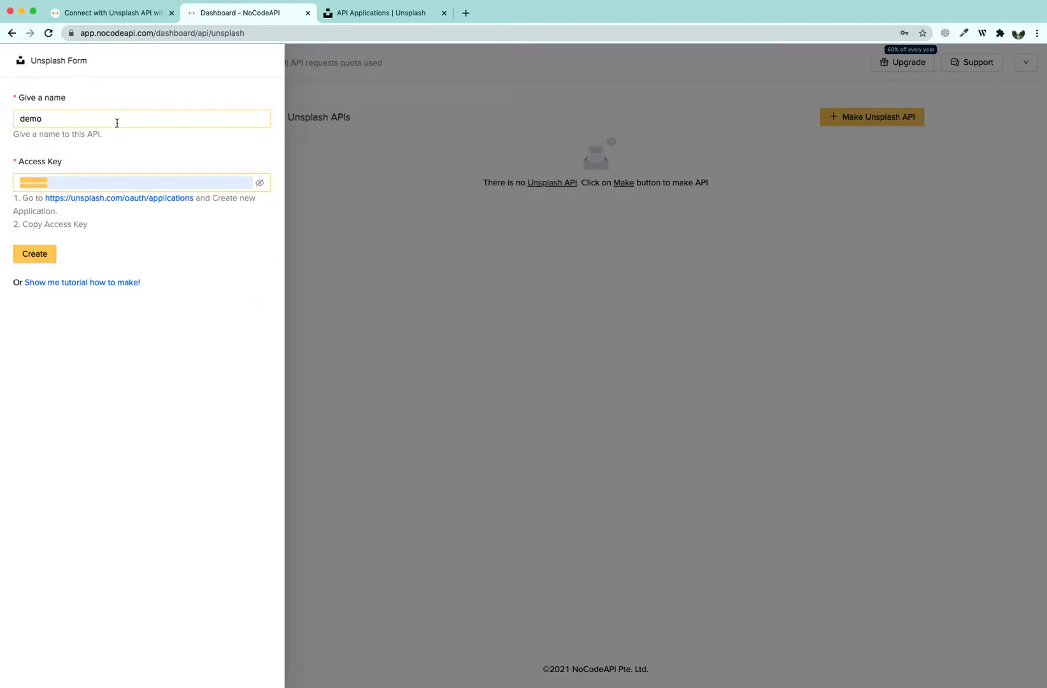
{"action": "left_click", "coordinate": [134, 182]}
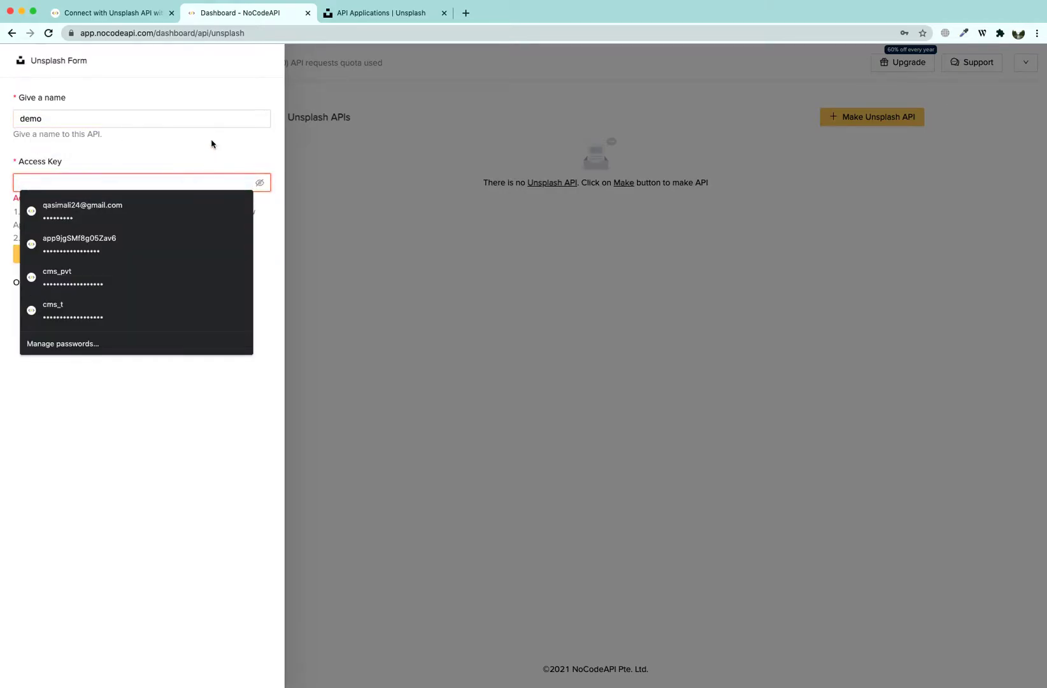
{"action": "left_click", "coordinate": [35, 253]}
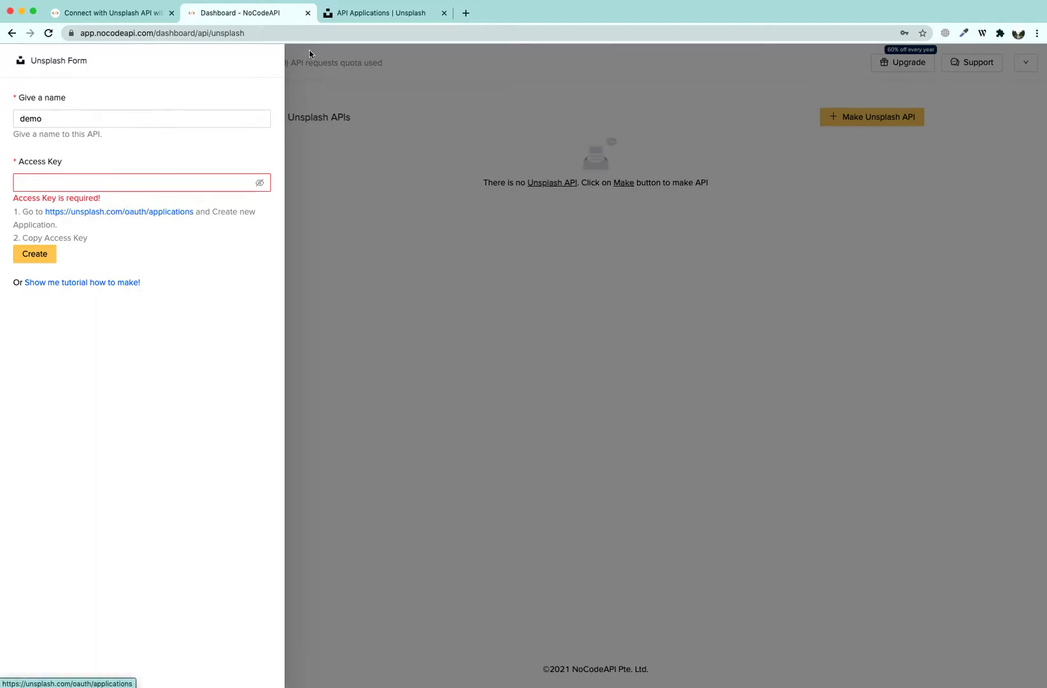
{"action": "left_click", "coordinate": [385, 13]}
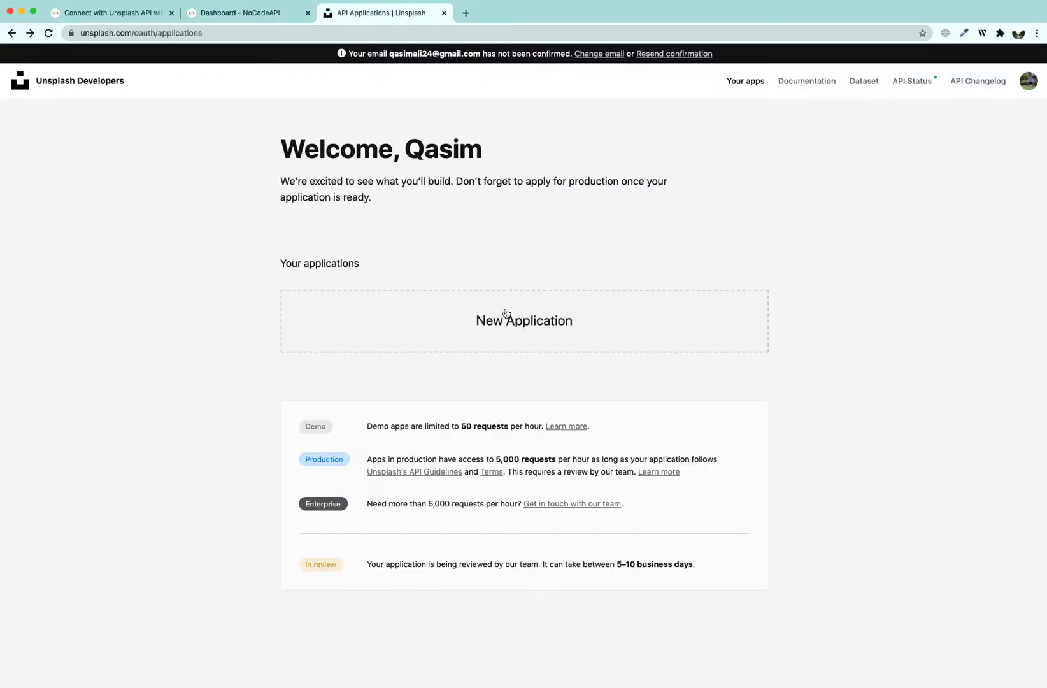
Create an Unsplash demo application after accepting the API terms, and copy its Access Key
{"action": "left_click", "coordinate": [524, 320]}
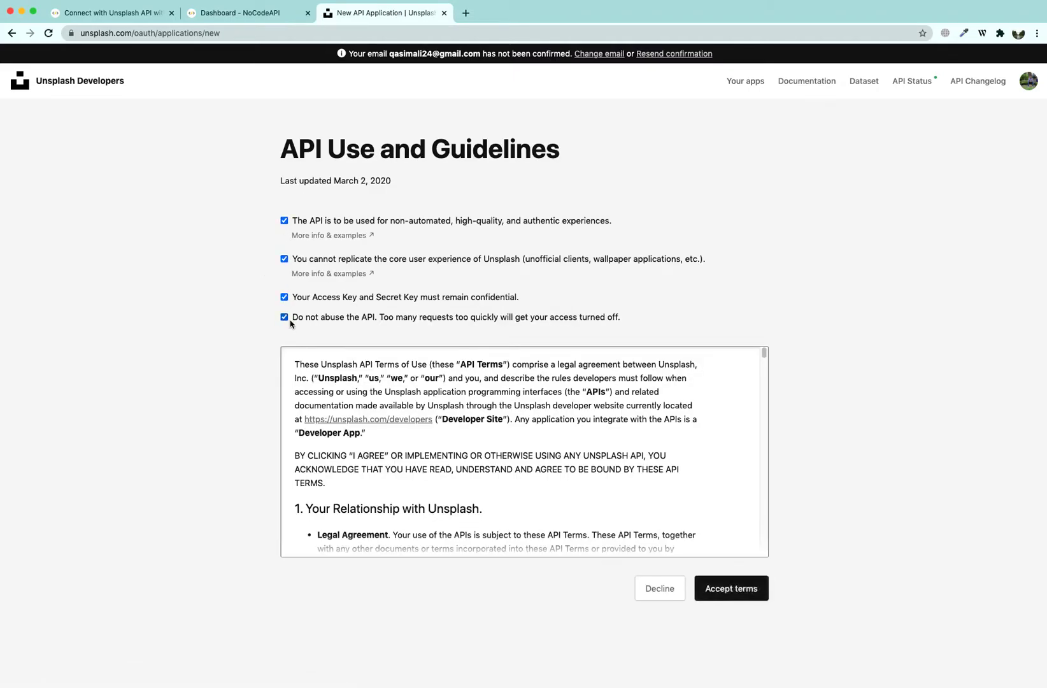
{"action": "left_click", "coordinate": [731, 589]}
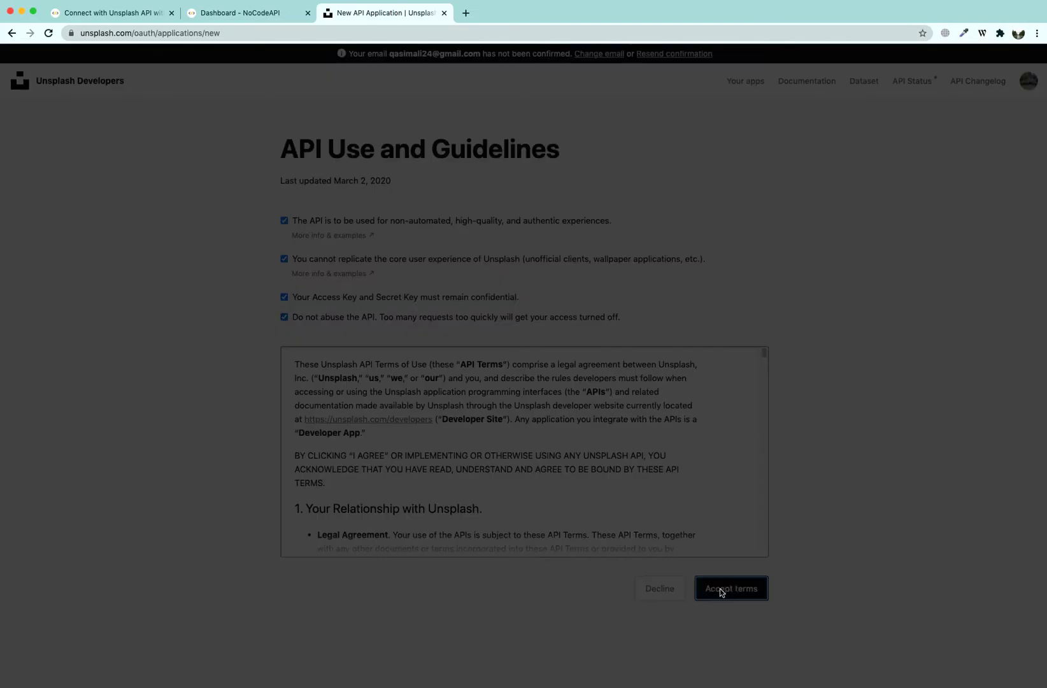
{"action": "left_click", "coordinate": [730, 588]}
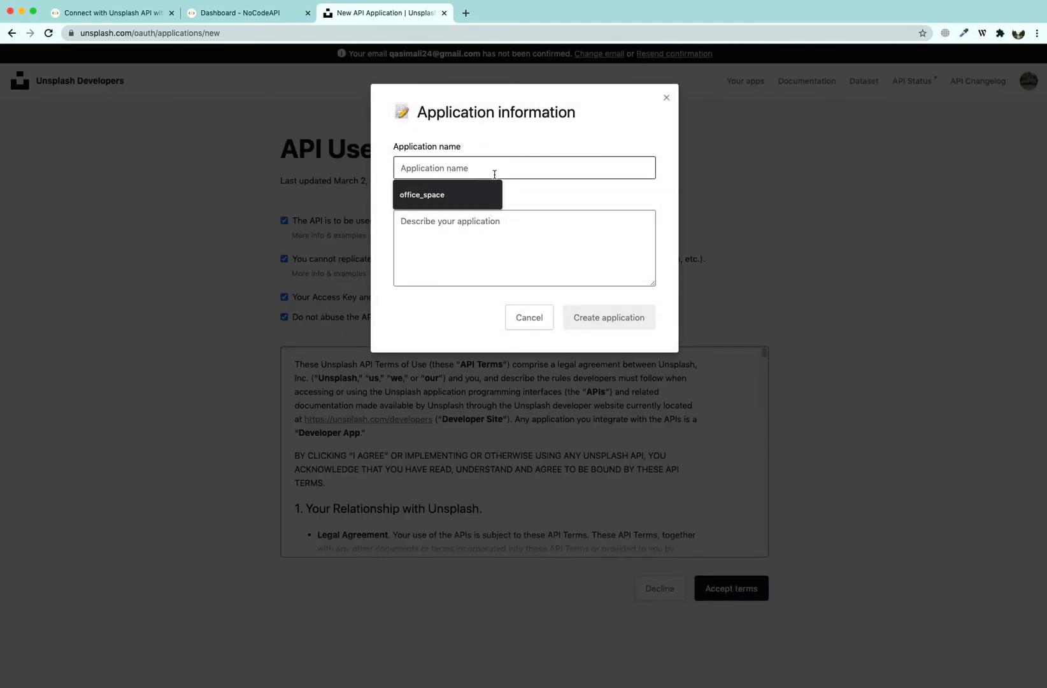
{"action": "type", "text": "asdfasdf"}
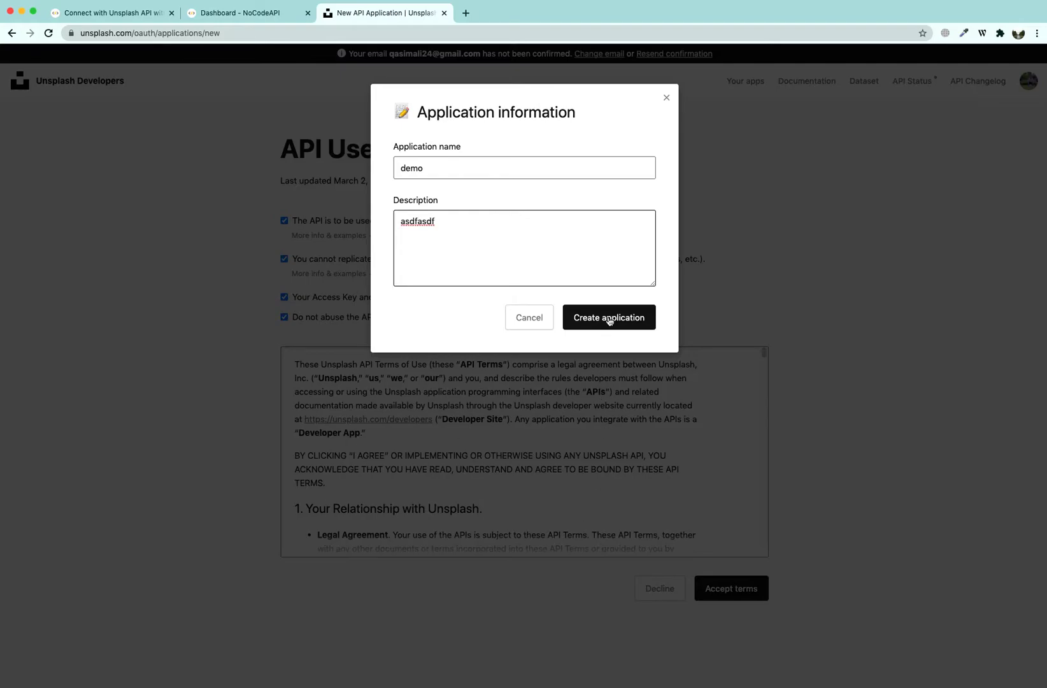
{"action": "left_click", "coordinate": [608, 317]}
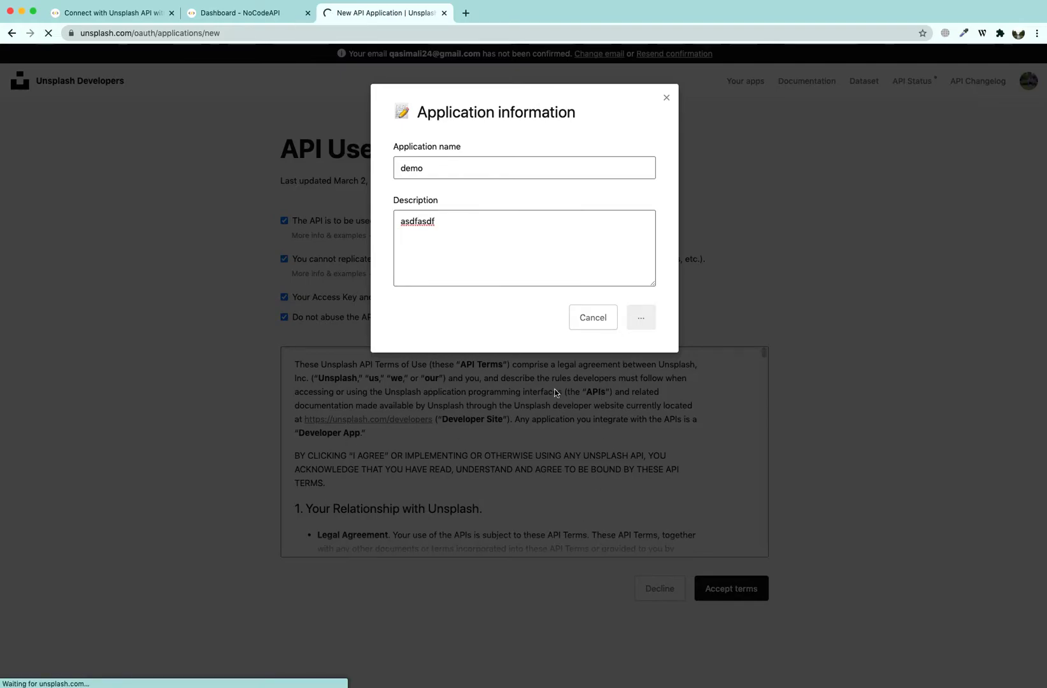
{"action": "left_click", "coordinate": [639, 317]}
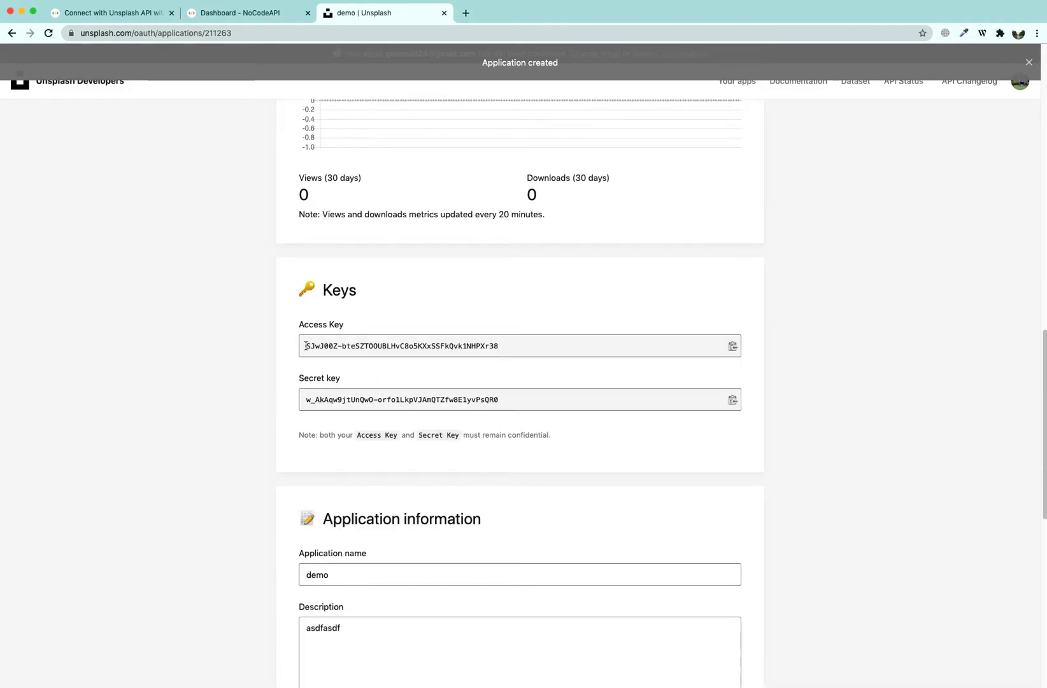
{"action": "triple_click", "coordinate": [399, 346]}
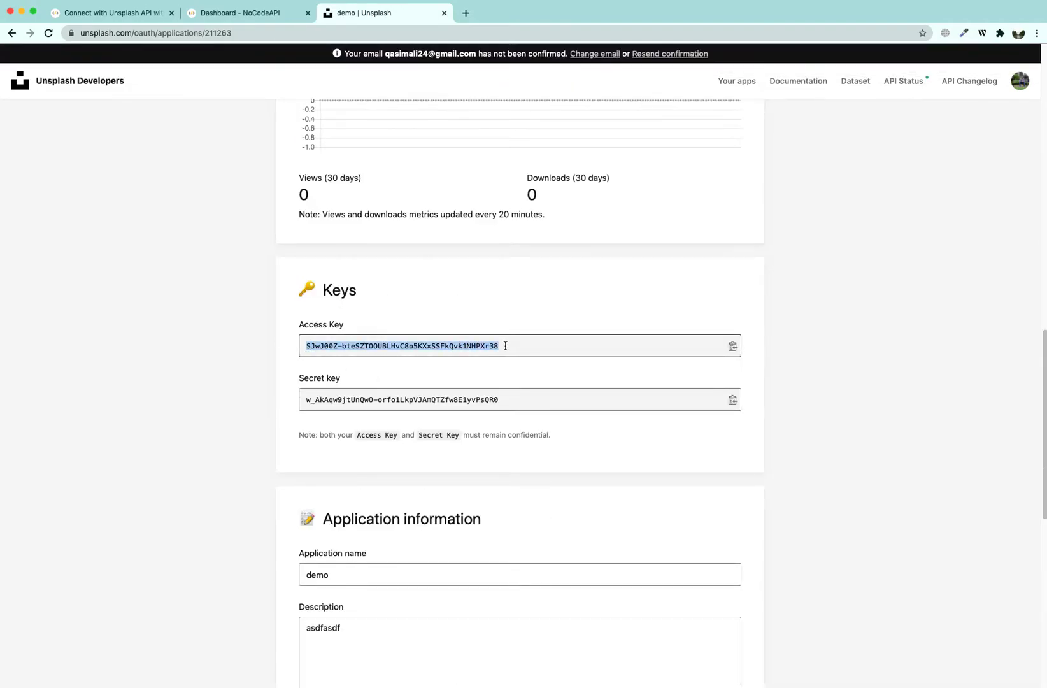
{"action": "left_click", "coordinate": [110, 13]}
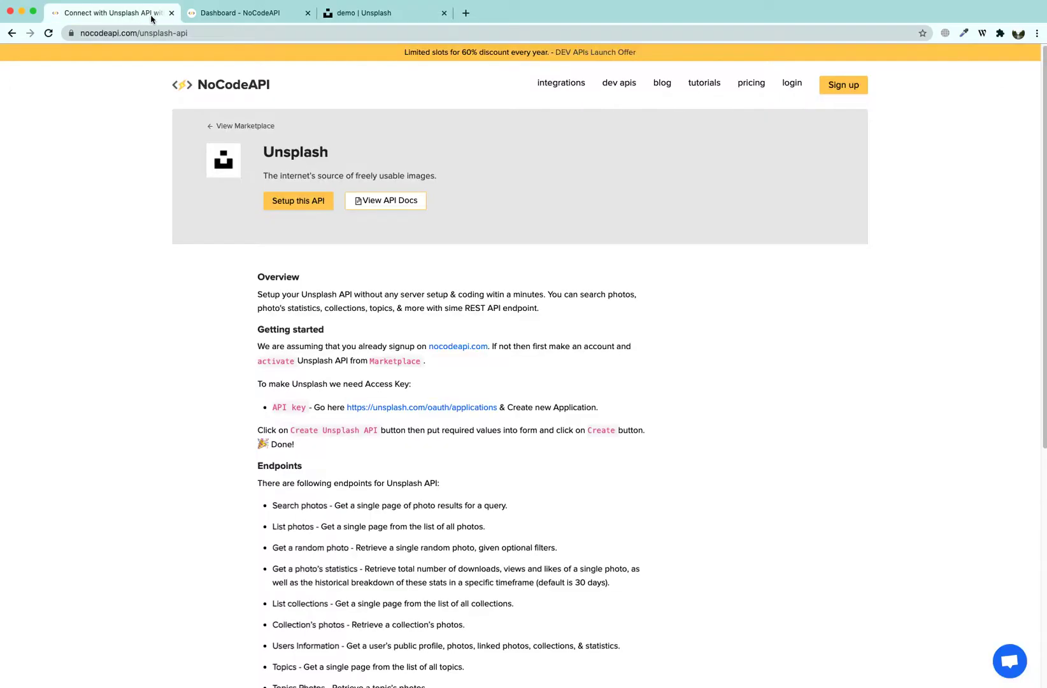
Paste the Unsplash access key into the form and create the 'demo' API
{"action": "left_click", "coordinate": [140, 182]}
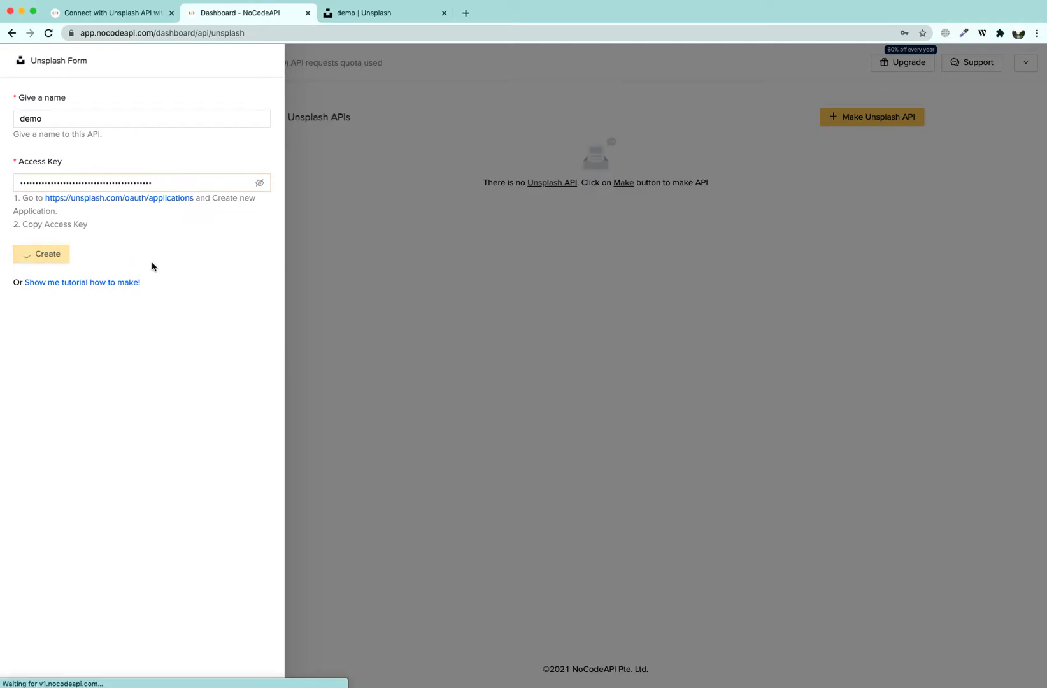
{"action": "left_click", "coordinate": [41, 253]}
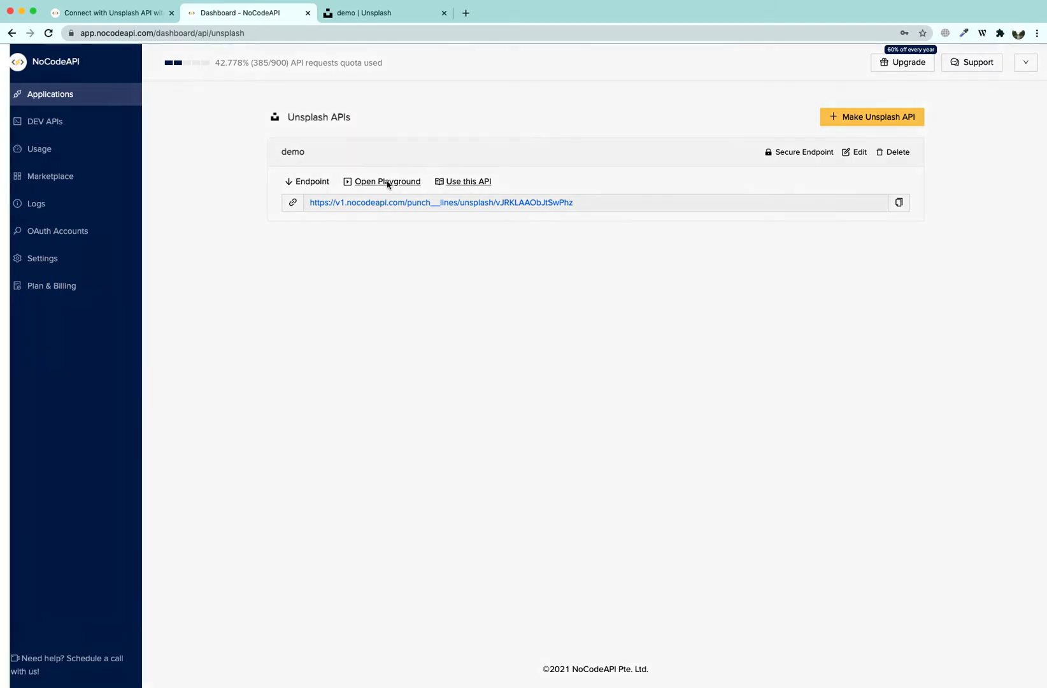
Run the demo photo search for 'office space' in the playground and check the 200 response
{"action": "left_click", "coordinate": [386, 181]}
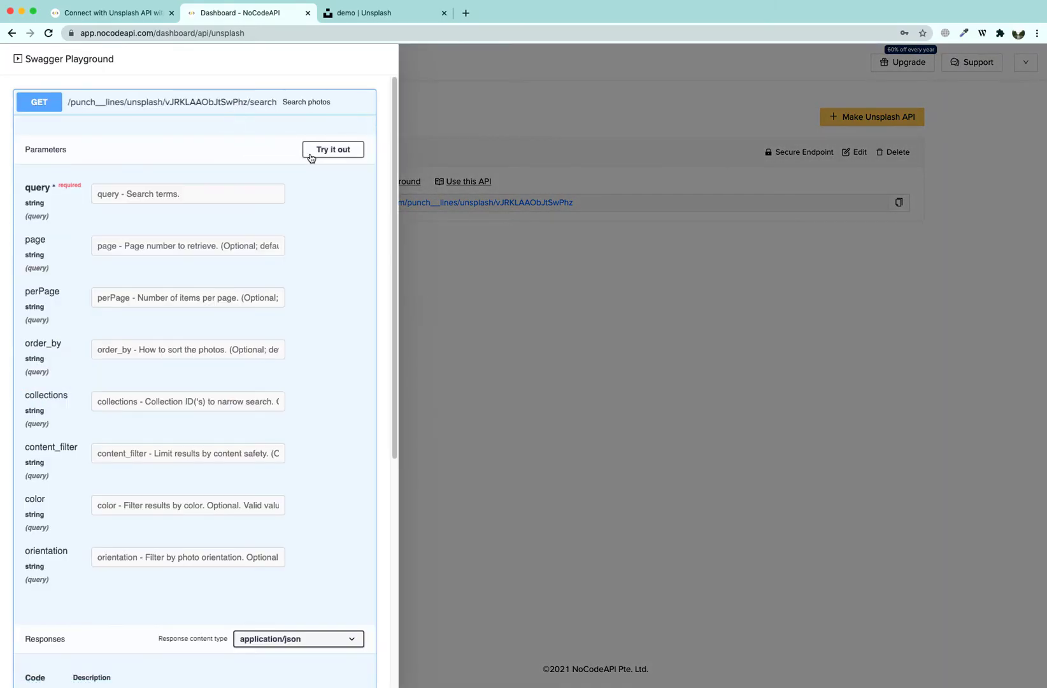
{"action": "left_click", "coordinate": [332, 149]}
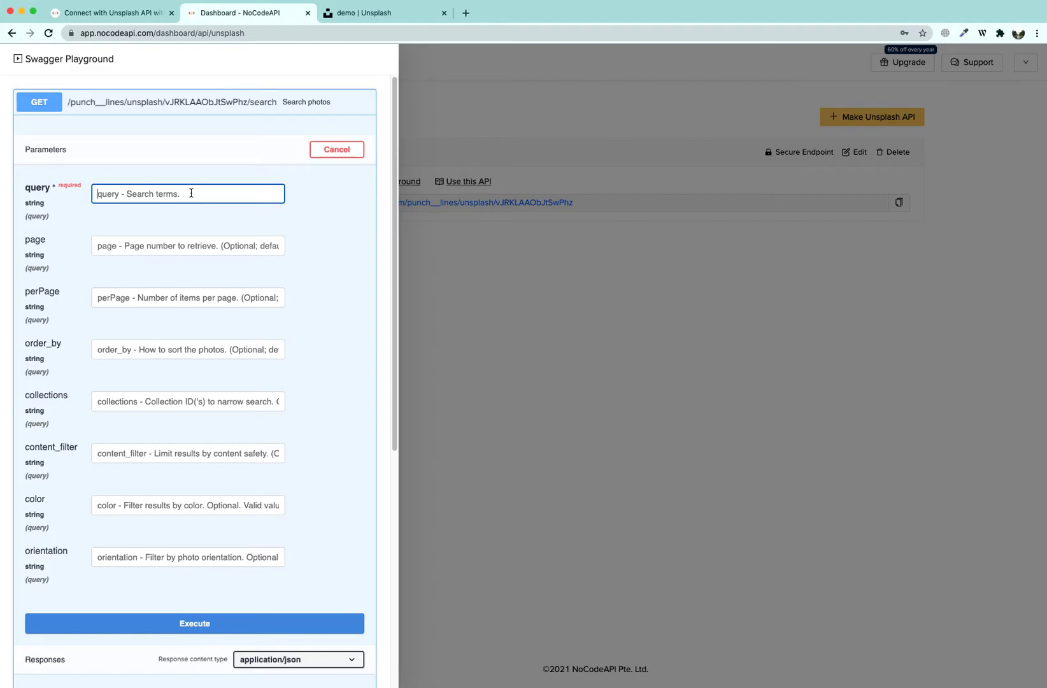
{"action": "type", "text": "office space"}
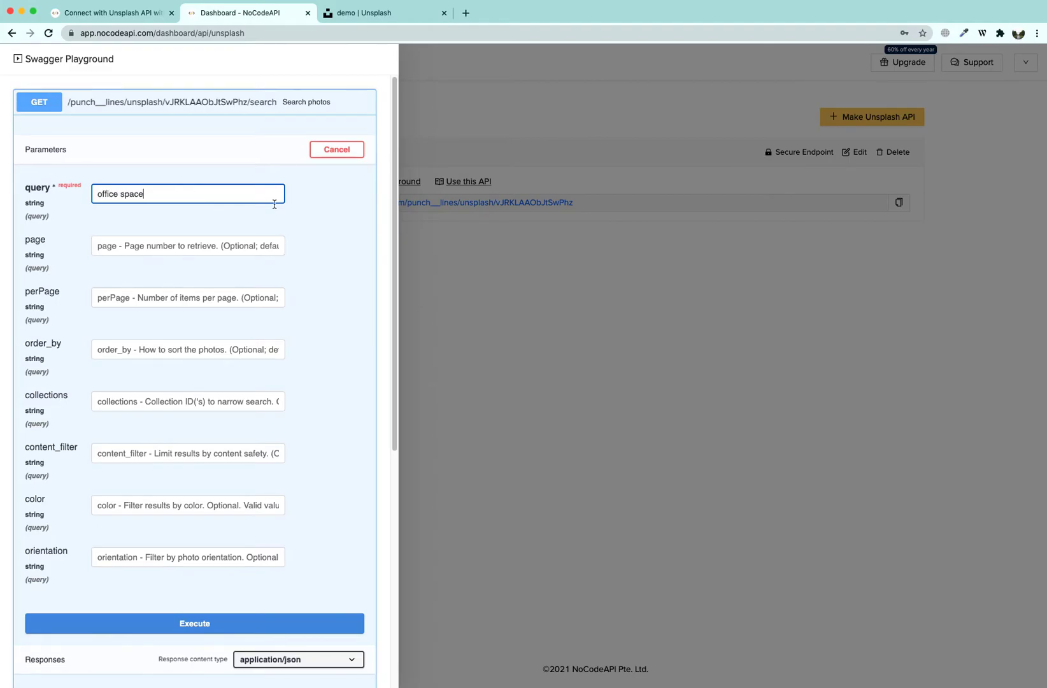
{"action": "left_click", "coordinate": [194, 622]}
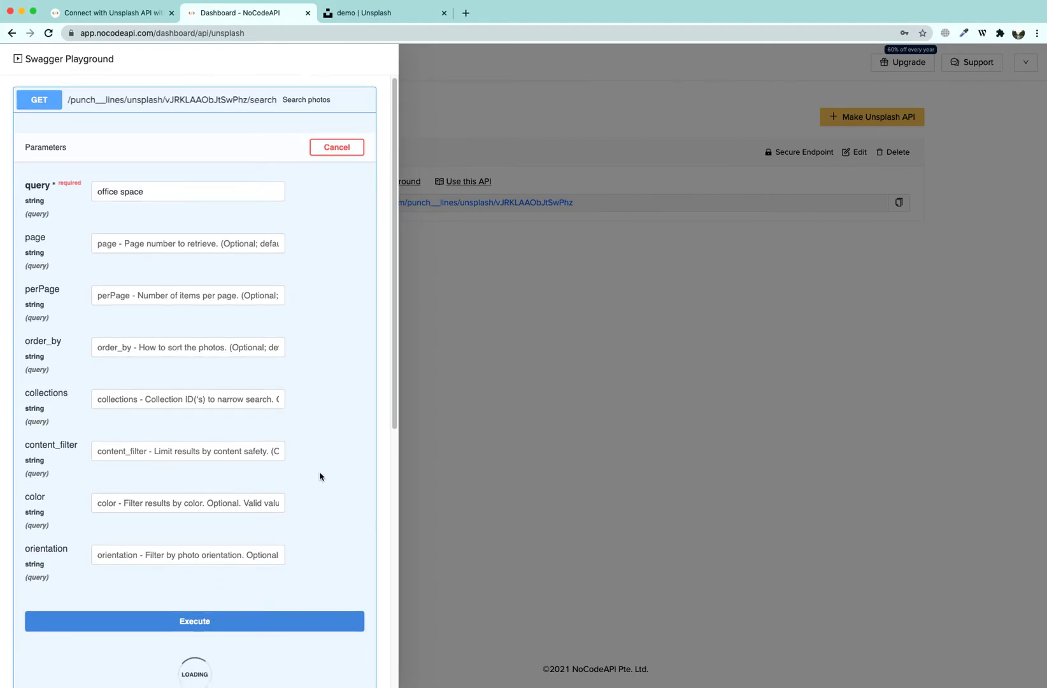
{"action": "scroll", "scroll_direction": "down", "scroll_amount": 3}
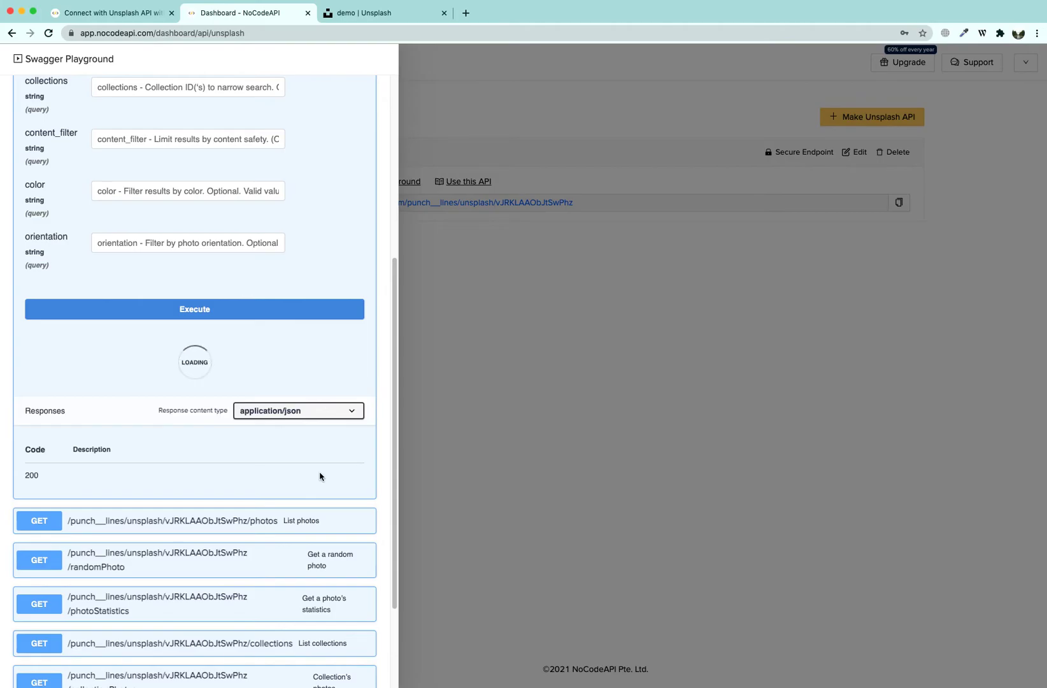
{"action": "scroll", "scroll_direction": "down", "scroll_amount": 3}
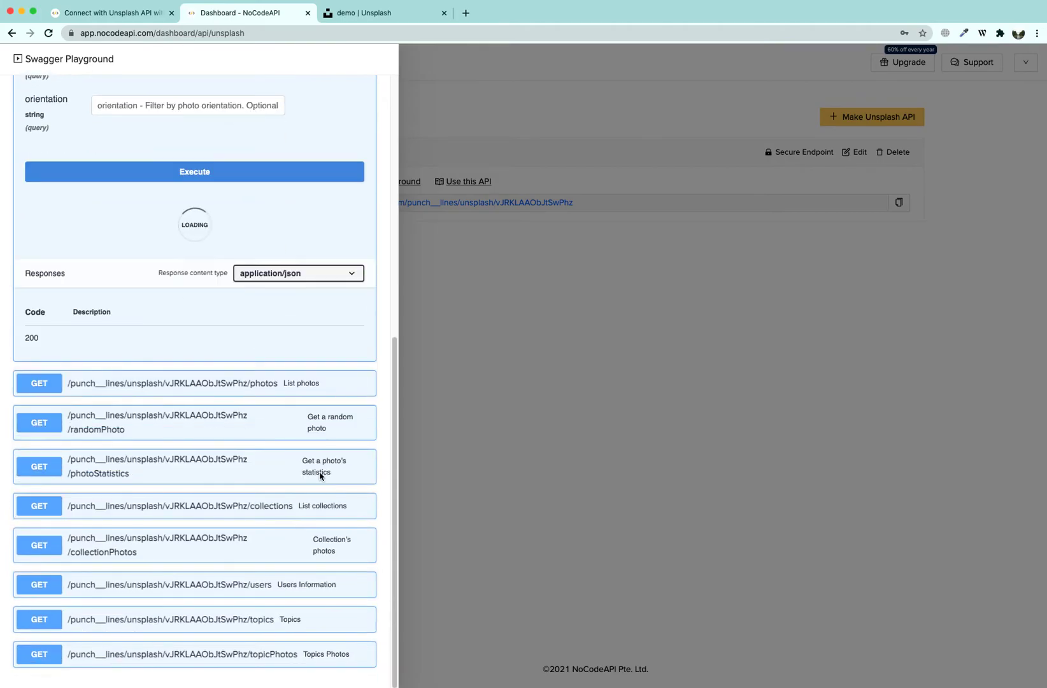
{"action": "left_click", "coordinate": [194, 170]}
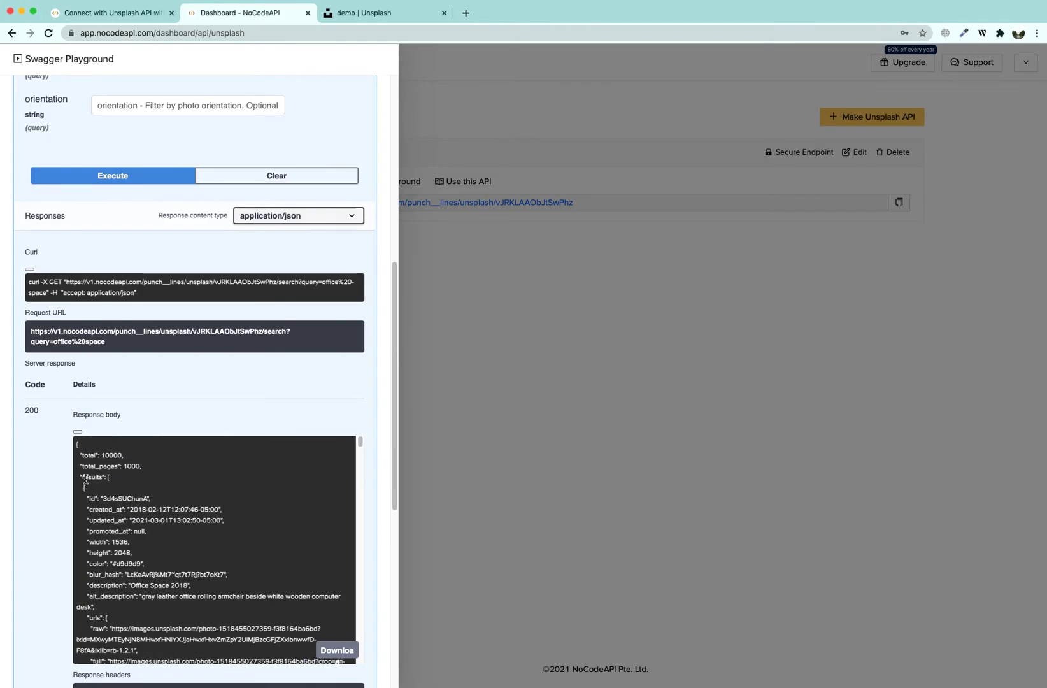
{"action": "mouse_move", "coordinate": [440, 315]}
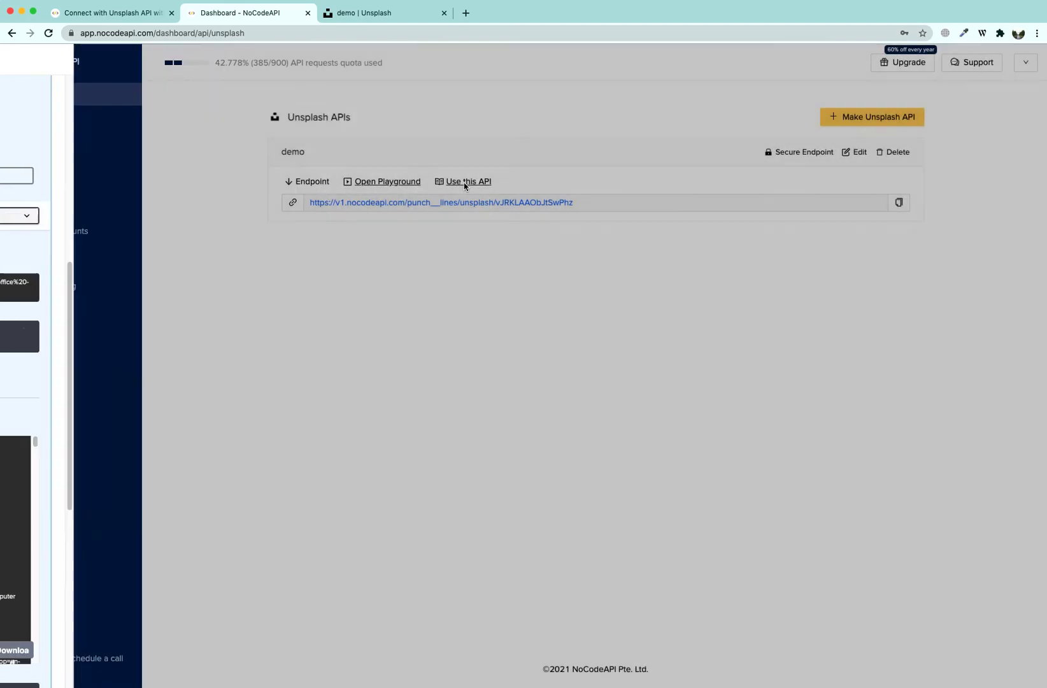
{"action": "left_click", "coordinate": [467, 181]}
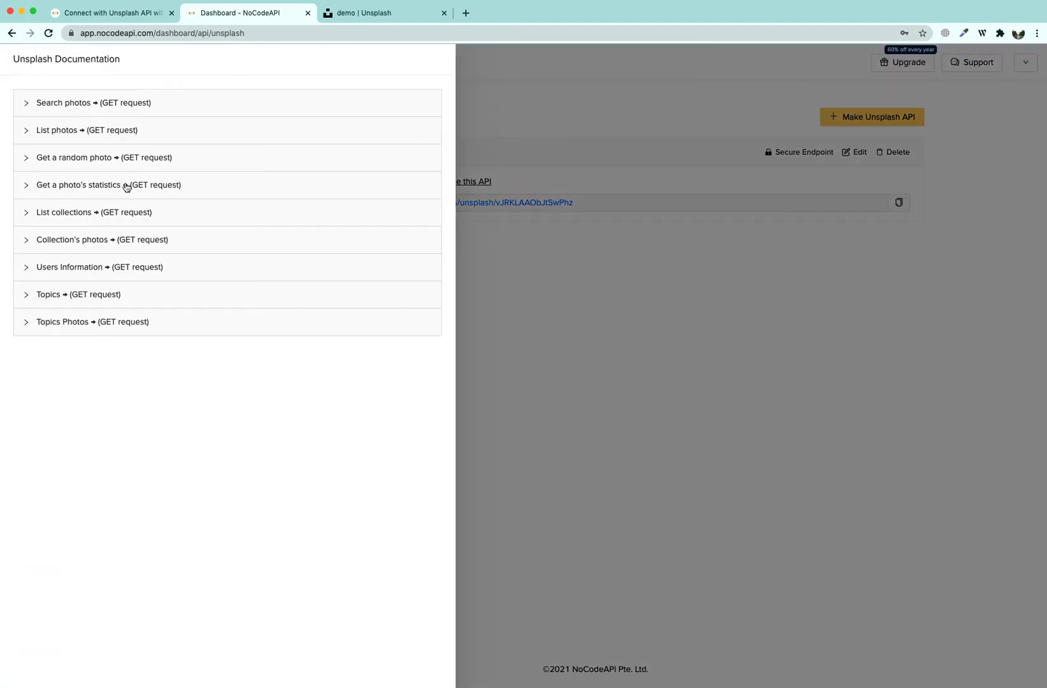
{"action": "mouse_move", "coordinate": [112, 316]}
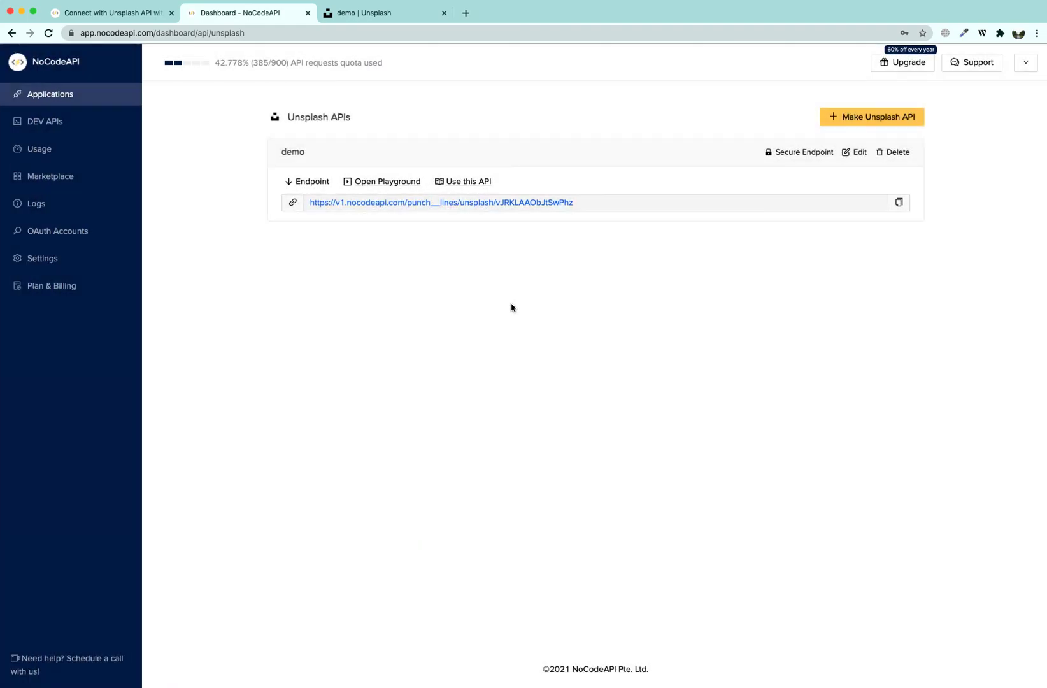
{"action": "mouse_move", "coordinate": [645, 207]}
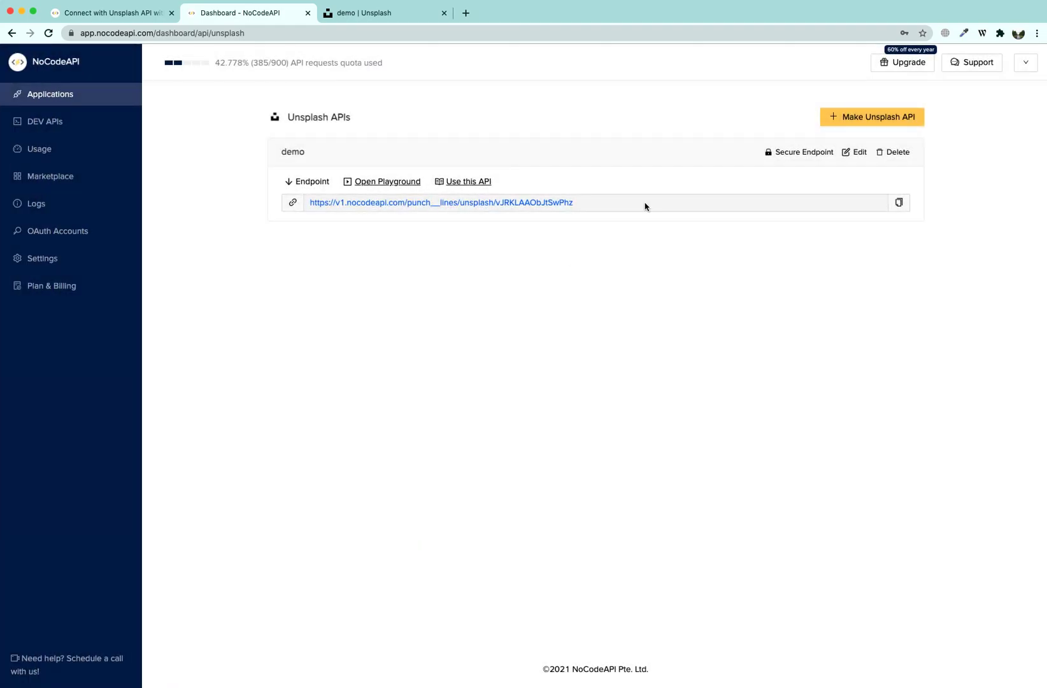